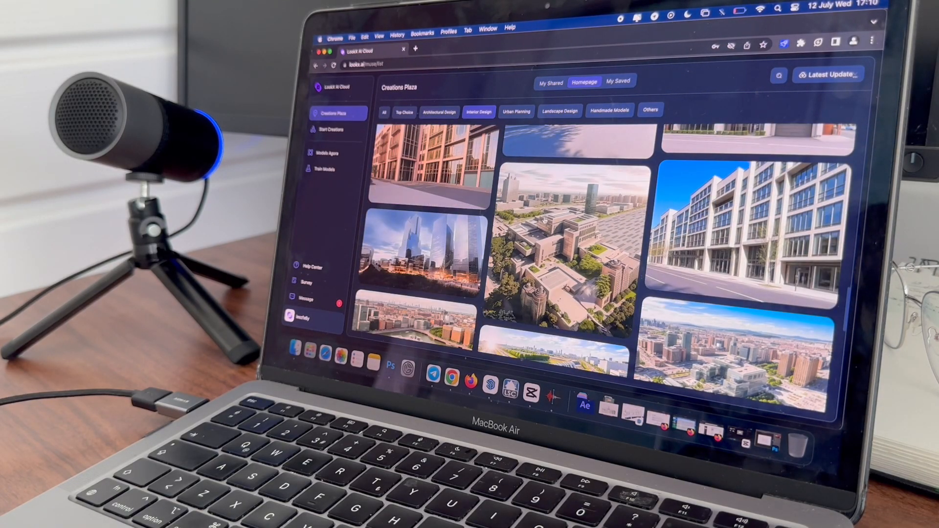
Step: Filter the Creations Plaza gallery to show more architecture and interior renders
left_click(479, 111)
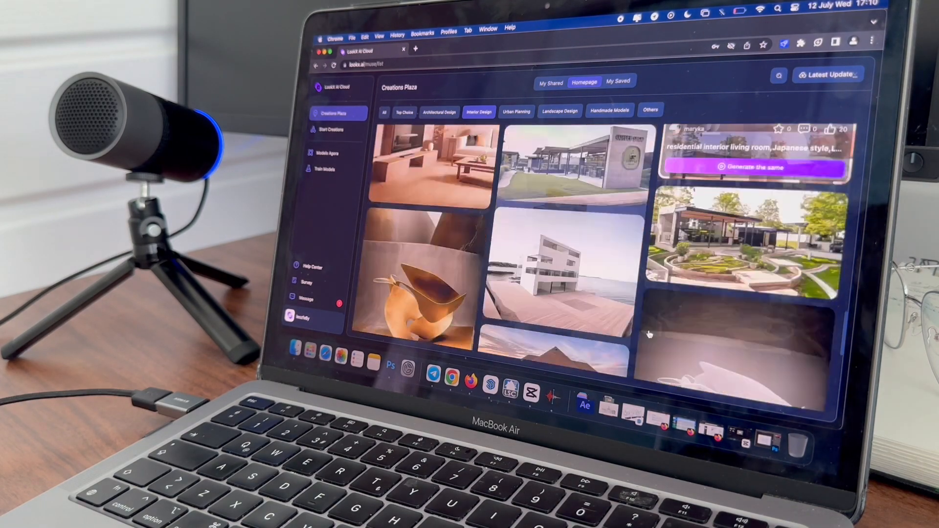